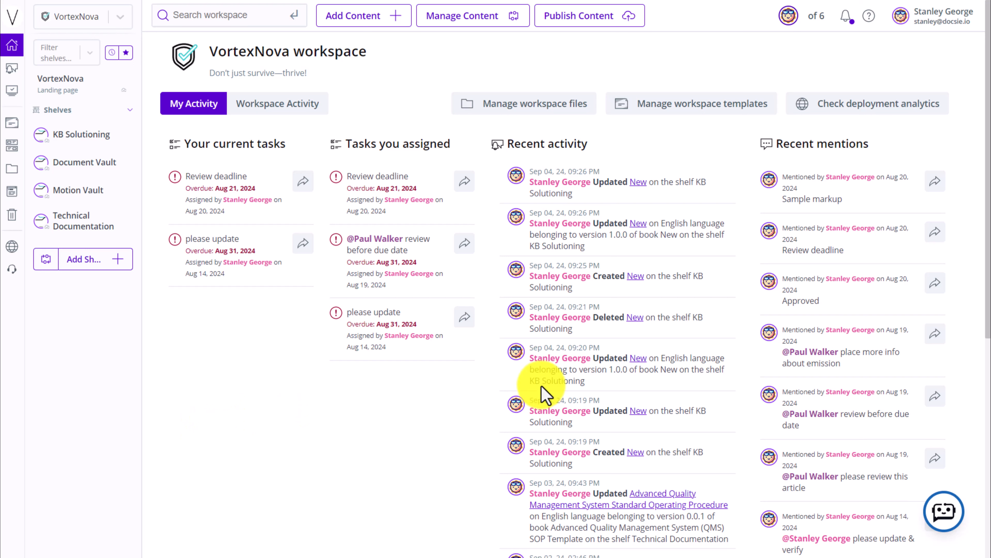
{"action": "mouse_move", "coordinate": [732, 144]}
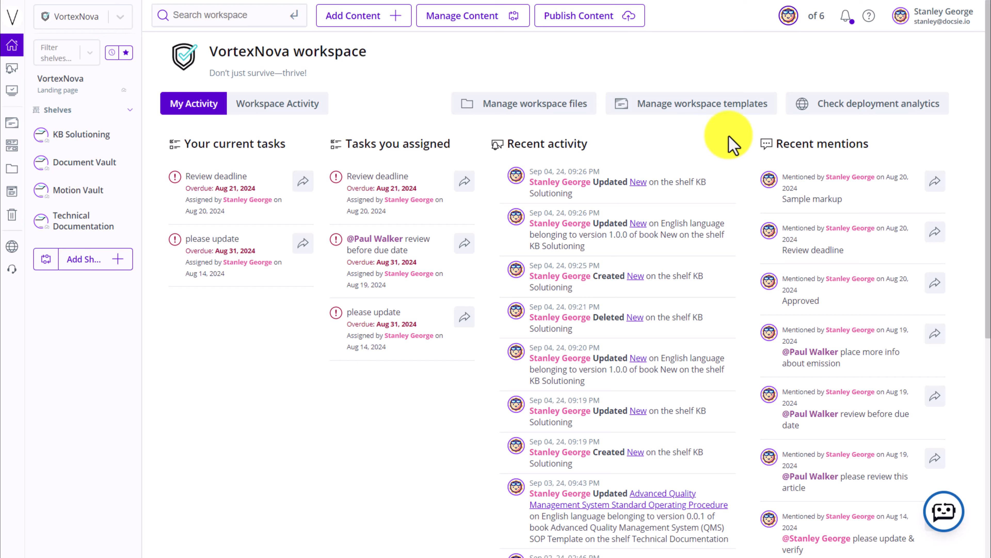
{"action": "mouse_move", "coordinate": [524, 63]}
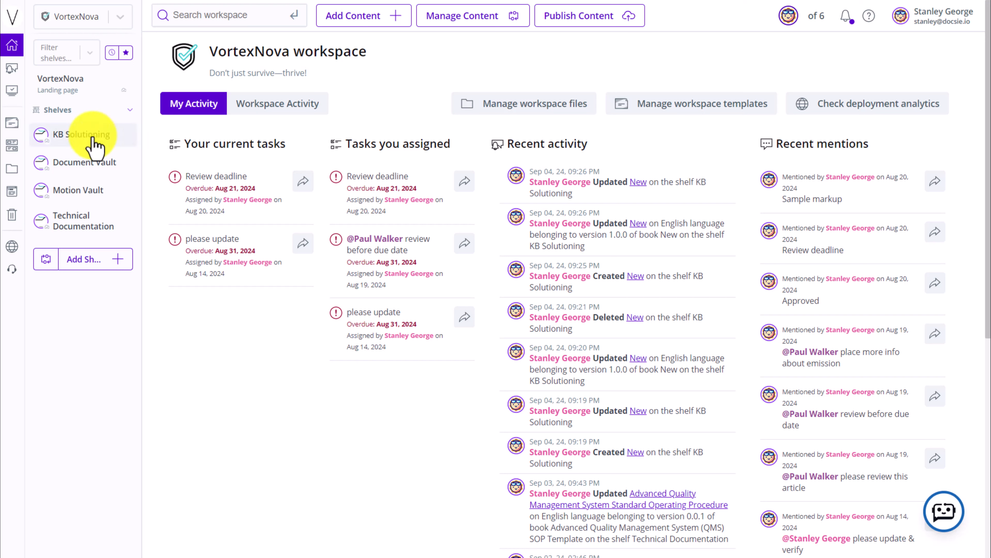
Step: View the KB Solutioning shelf as a detailed table, then back as cards
{"action": "left_click", "coordinate": [82, 134]}
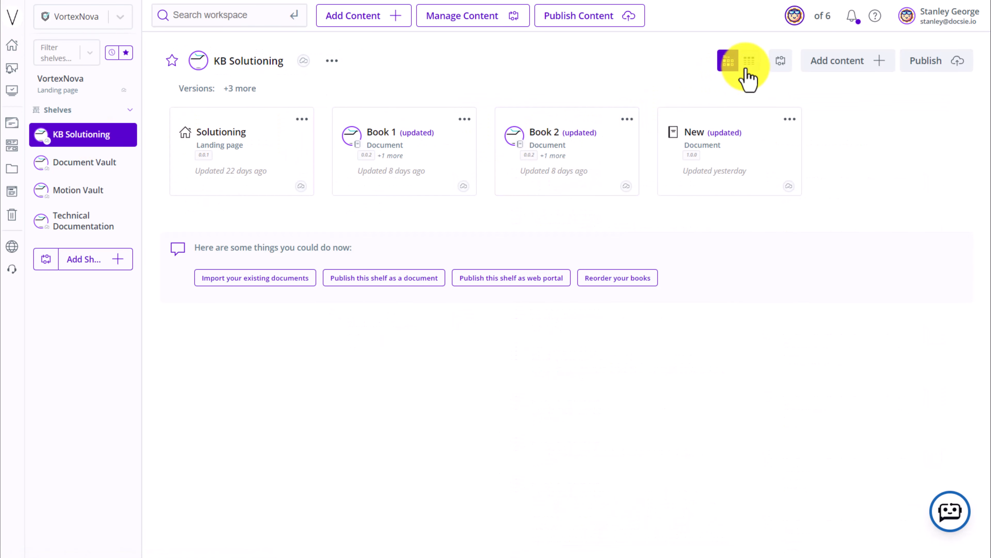
{"action": "left_click", "coordinate": [749, 60]}
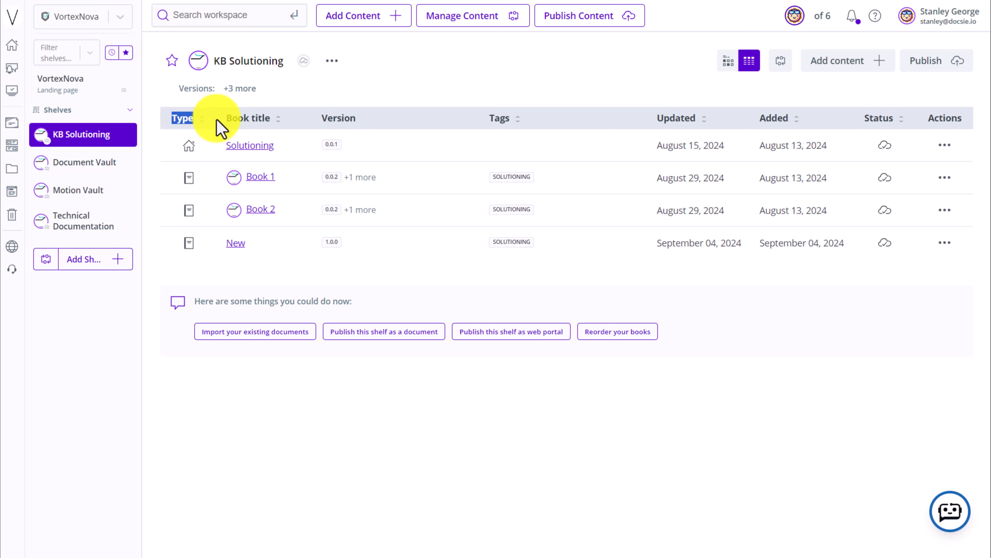
{"action": "mouse_move", "coordinate": [430, 117]}
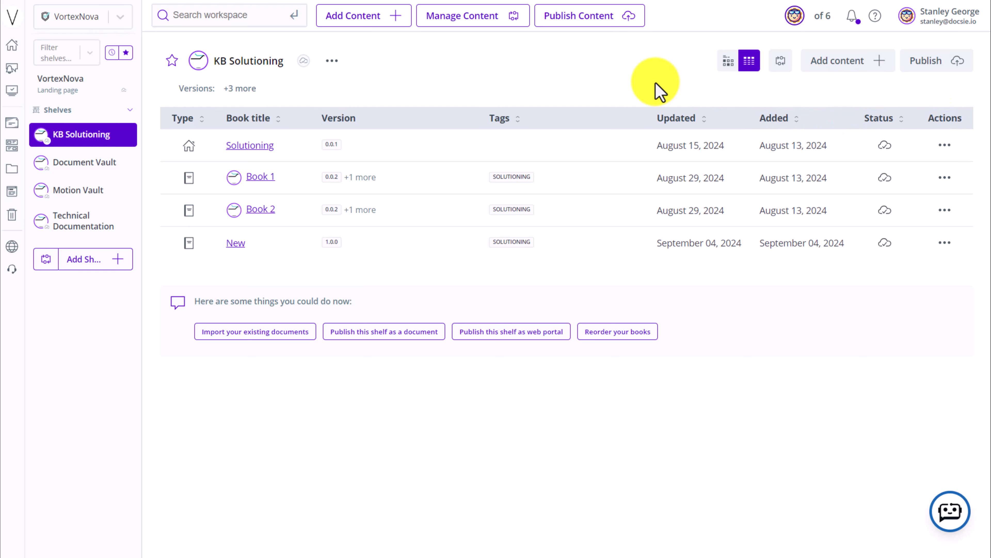
{"action": "left_click", "coordinate": [727, 61]}
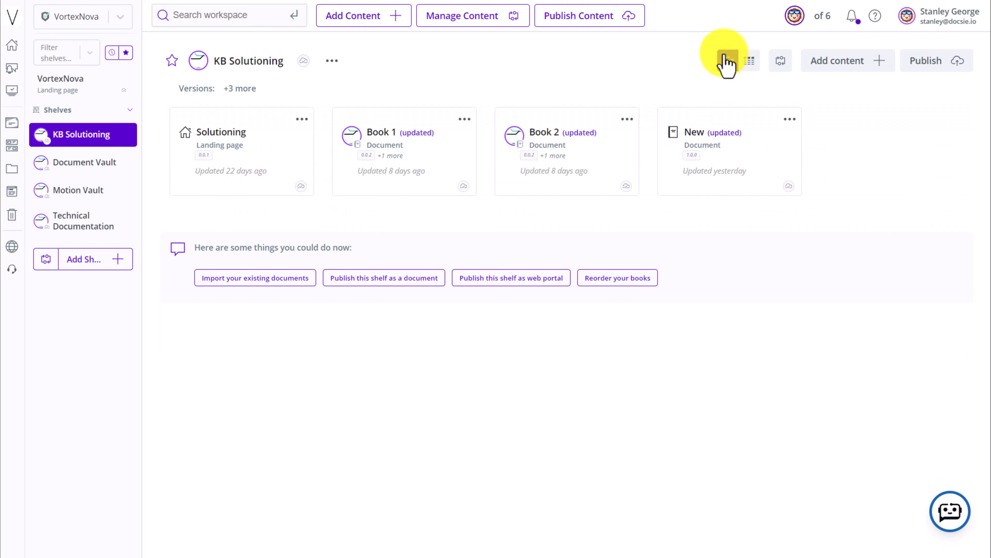
{"action": "left_click", "coordinate": [728, 61]}
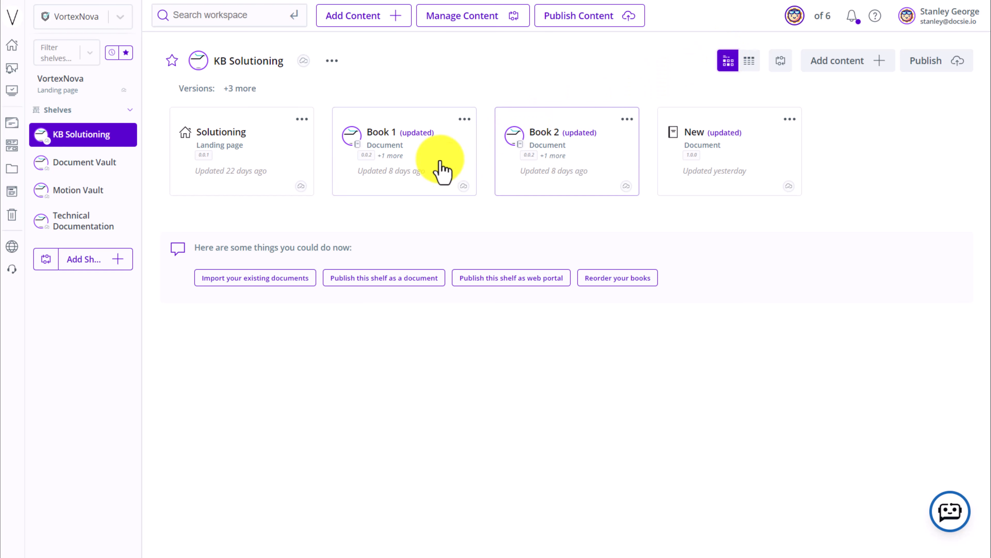
{"action": "mouse_move", "coordinate": [830, 284]}
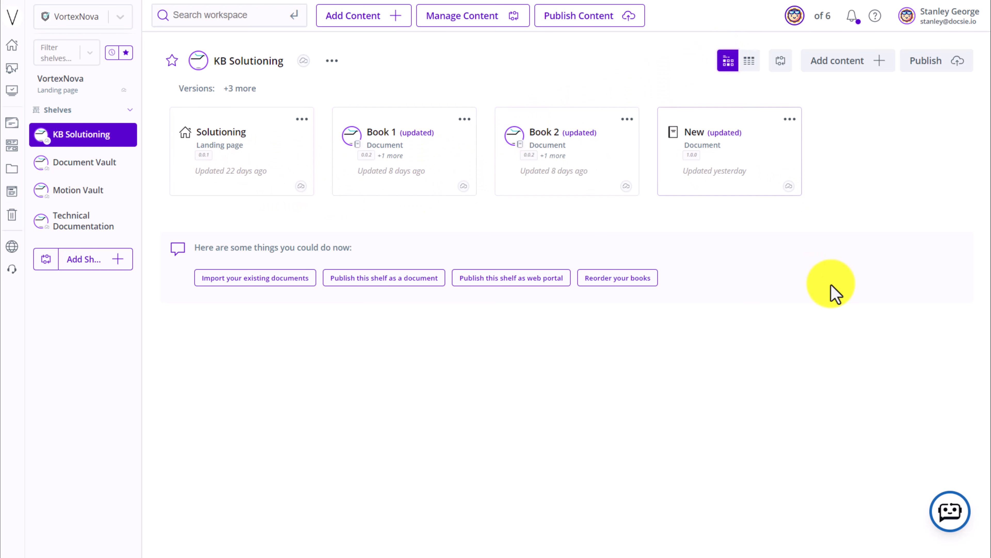
{"action": "mouse_move", "coordinate": [12, 45]}
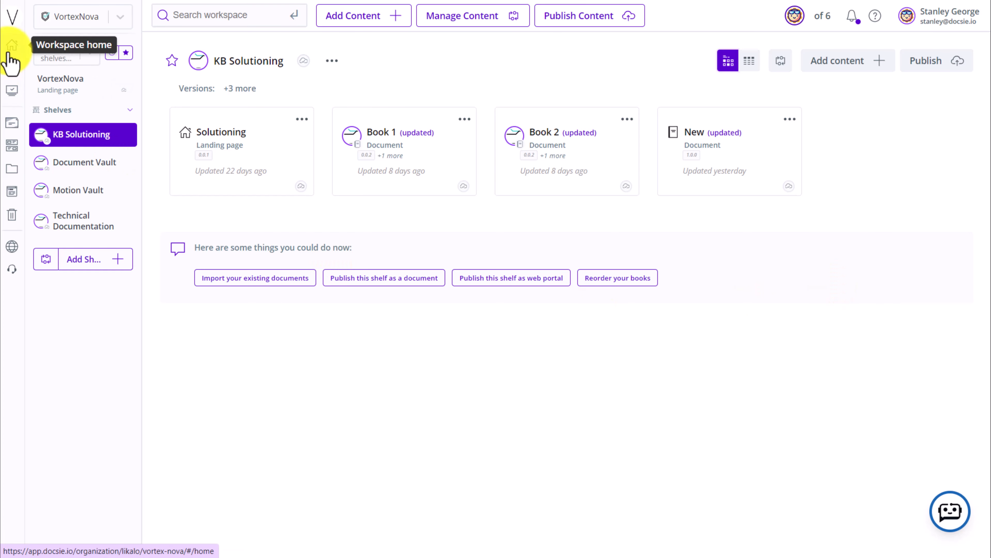
Step: From the workspace home, switch to the Technical Documentation shelf shown as cards
{"action": "left_click", "coordinate": [11, 45]}
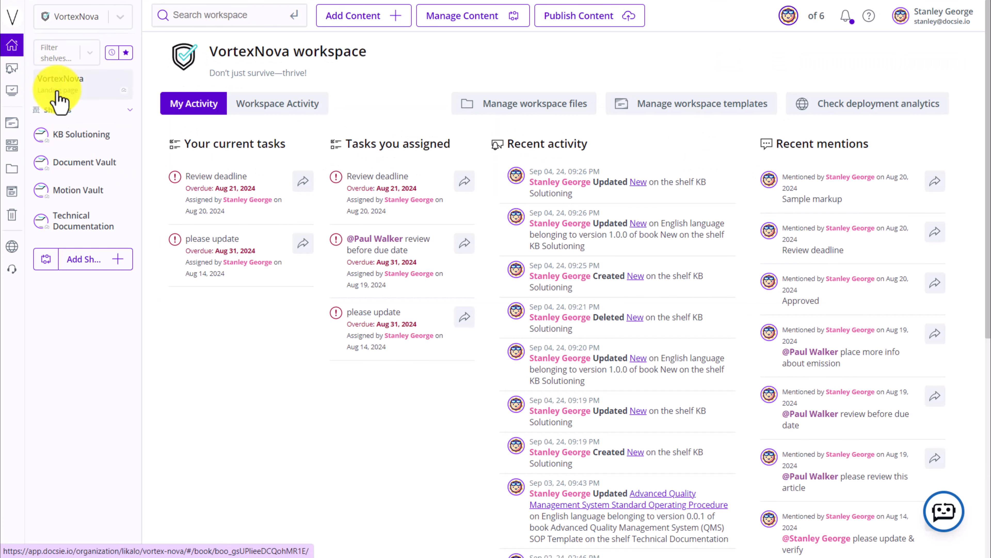
{"action": "left_click", "coordinate": [77, 220]}
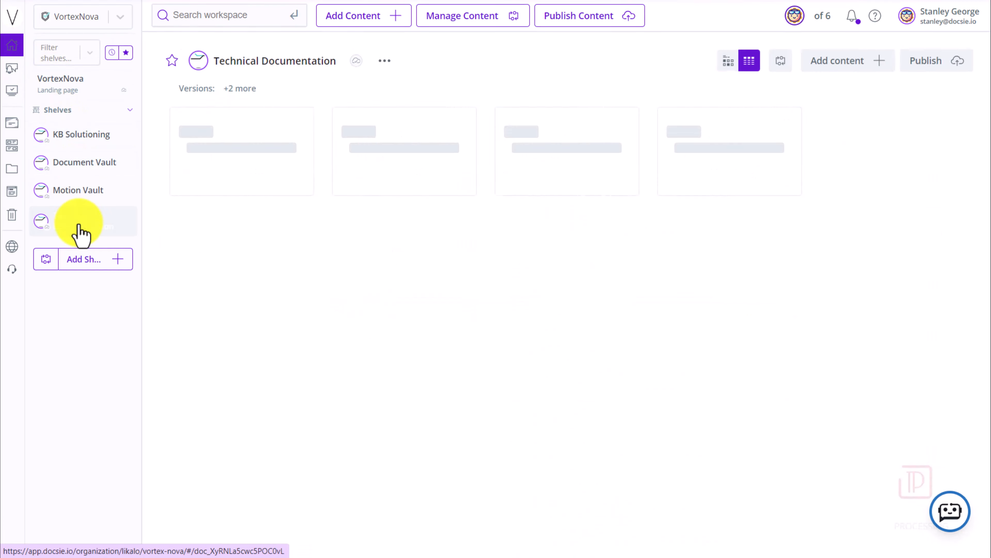
{"action": "left_click", "coordinate": [79, 220]}
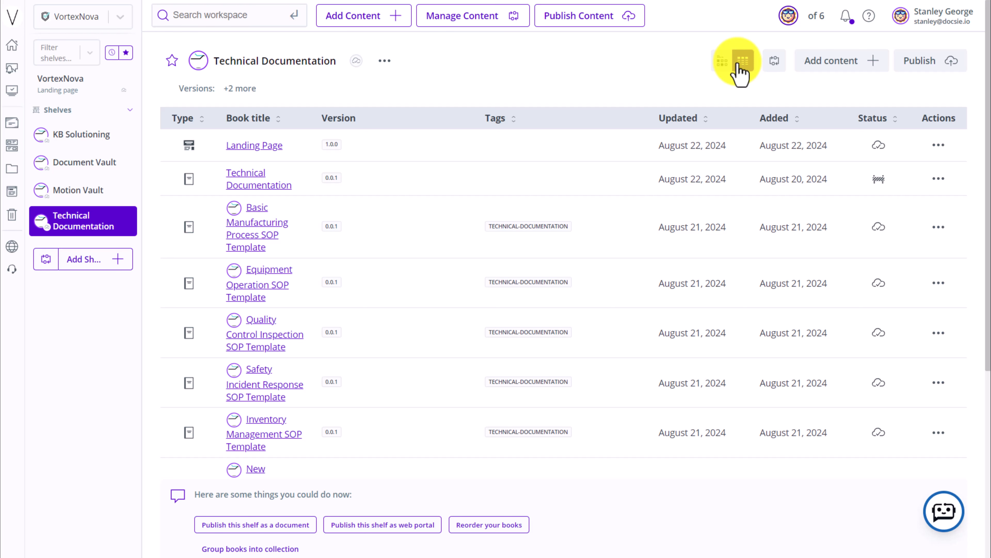
{"action": "left_click", "coordinate": [743, 61]}
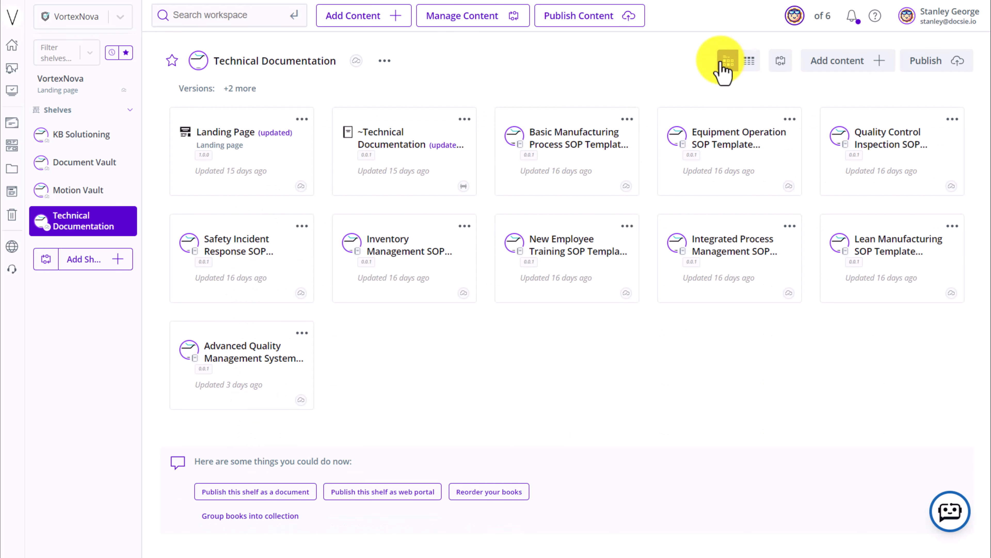
Step: Toggle the shelf between detailed table and card views, ending on the card grid
{"action": "left_click", "coordinate": [749, 61]}
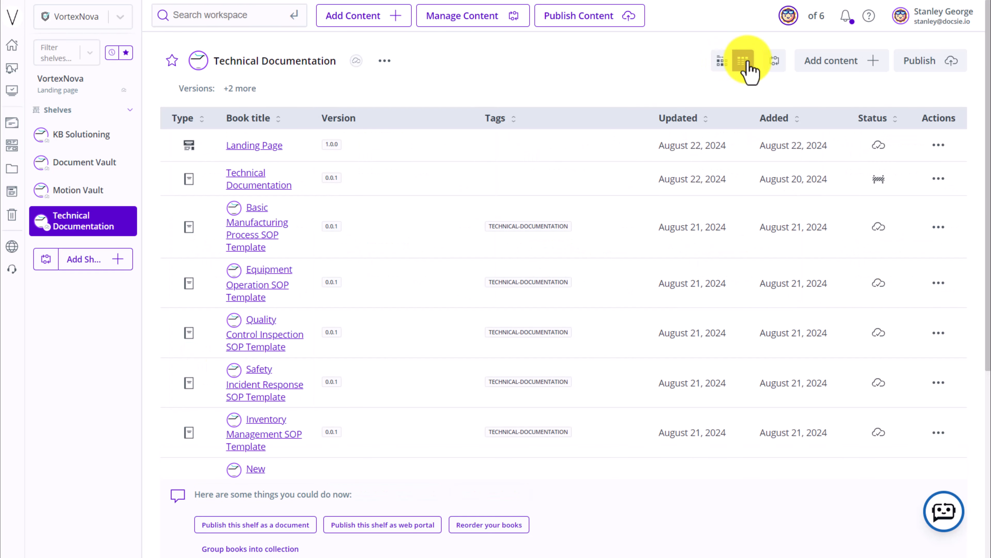
{"action": "left_click", "coordinate": [742, 61]}
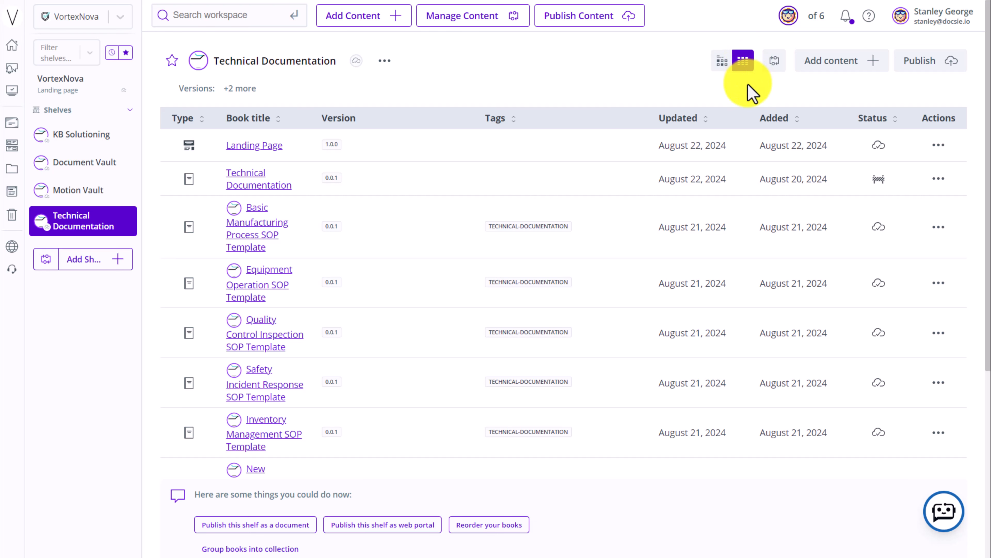
{"action": "left_click", "coordinate": [720, 61]}
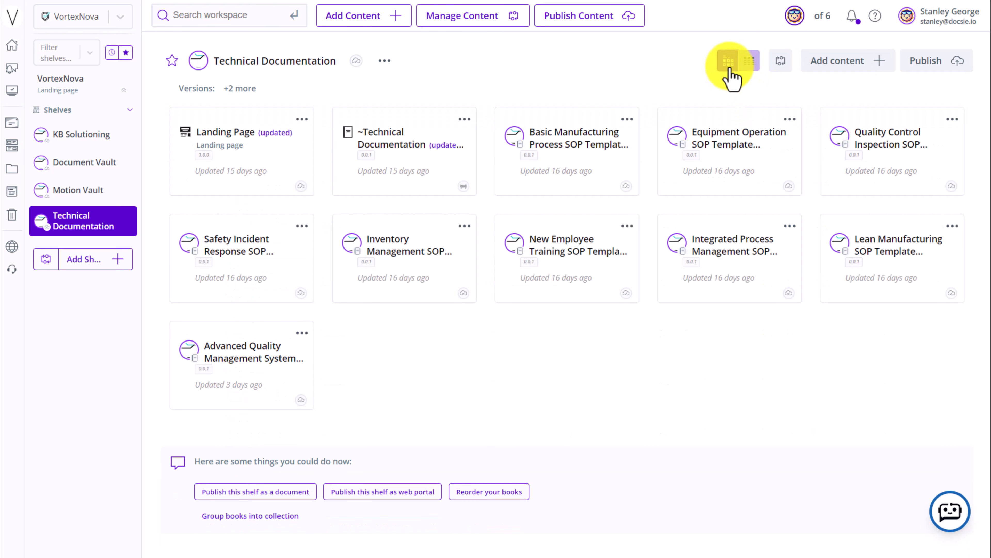
{"action": "left_click", "coordinate": [749, 61]}
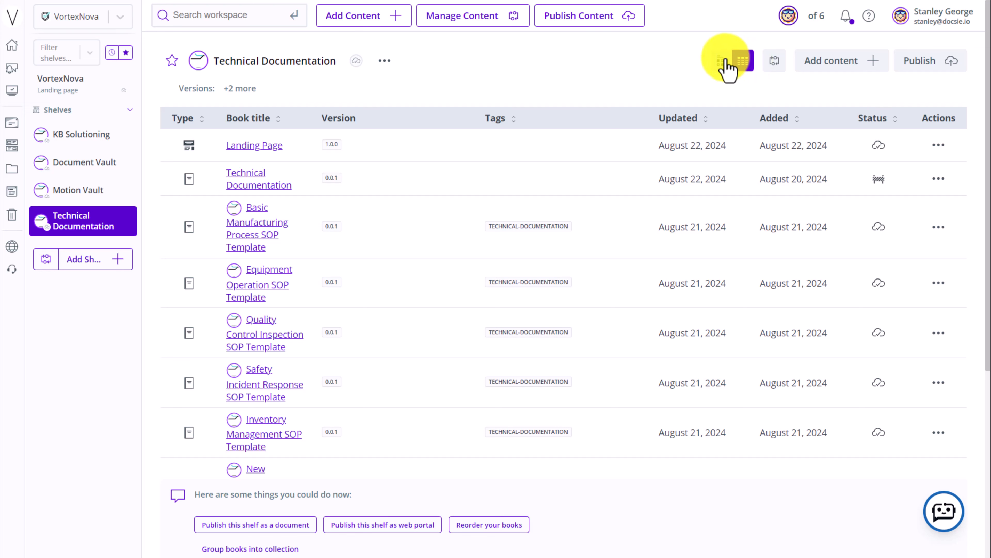
{"action": "left_click", "coordinate": [729, 60]}
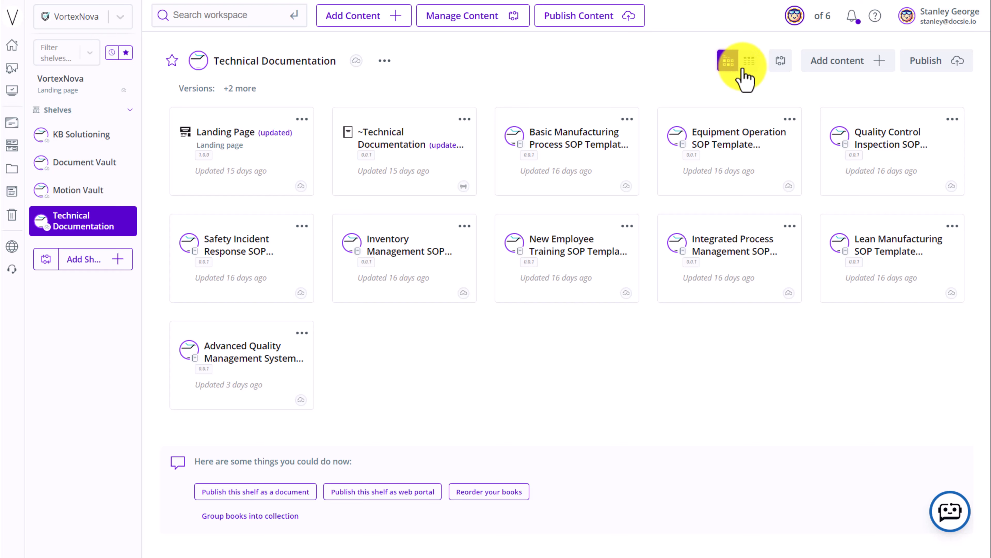
{"action": "left_click", "coordinate": [727, 60]}
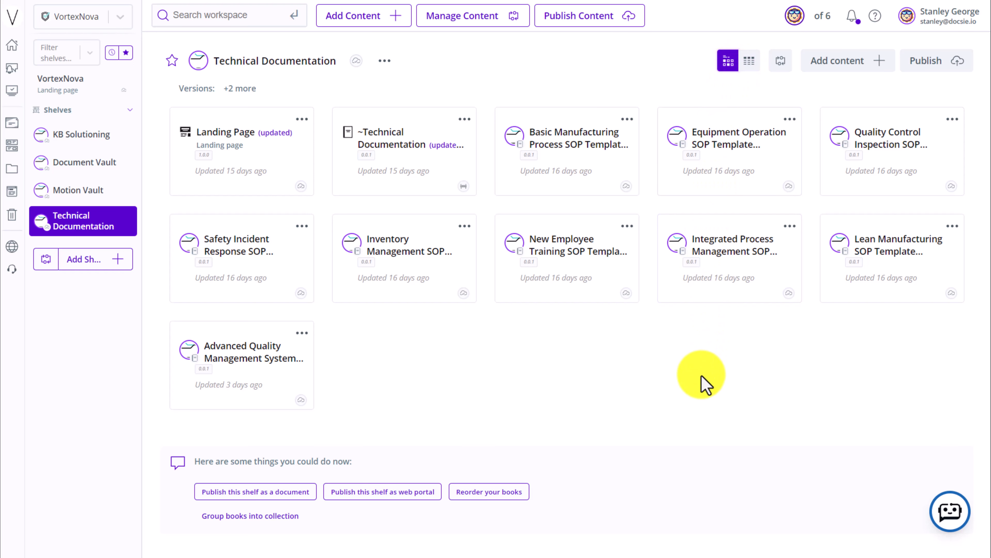